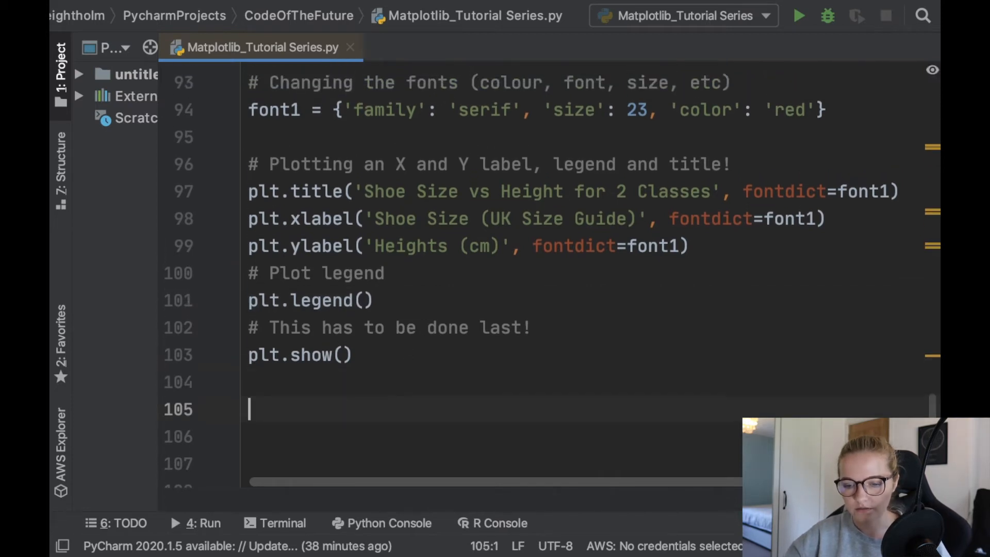
Comment out the Legends, Labels and Fonts example block below the '# Plotting' heading
{"action": "type", "text": "# Plotting"}
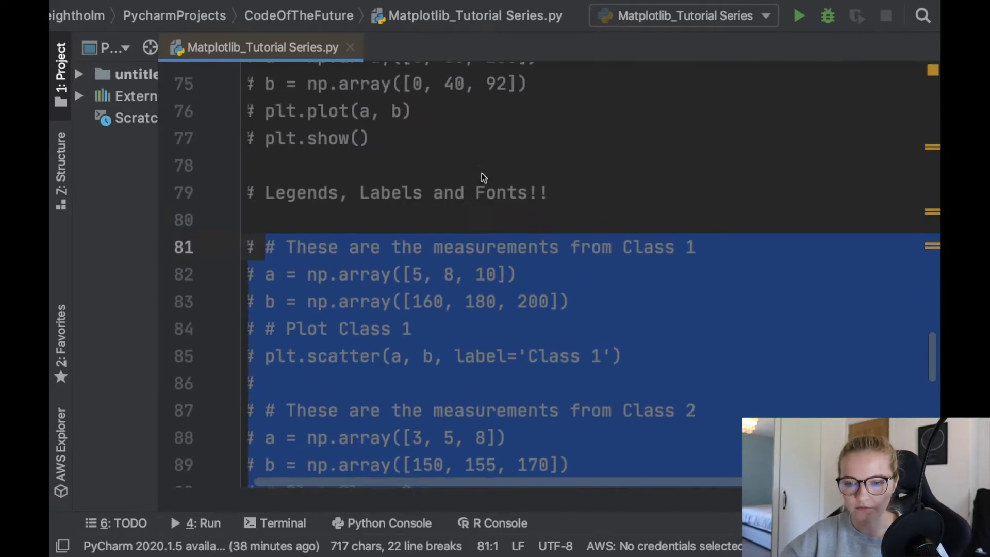
{"action": "scroll", "scroll_direction": "down", "scroll_amount": 3}
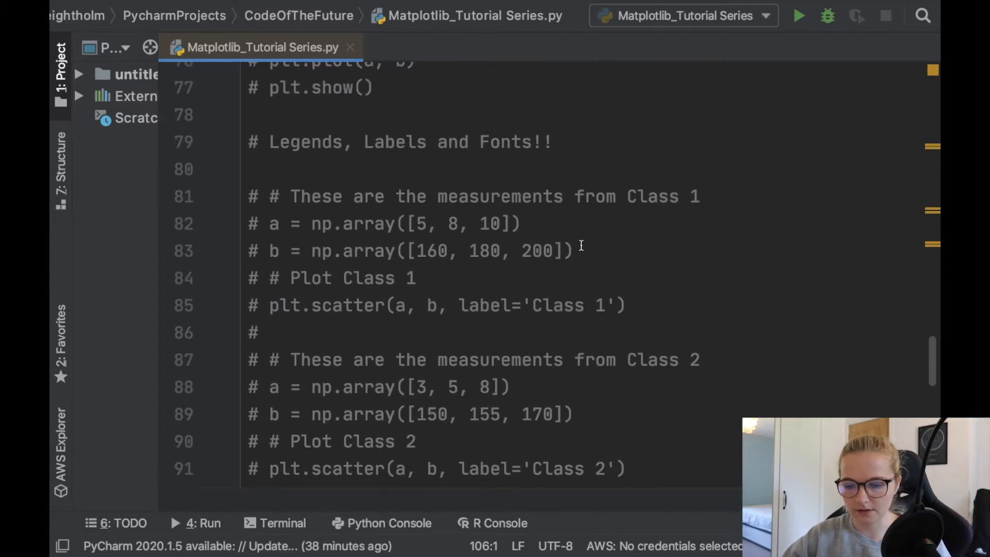
Reuse the a and b arrays with plt.plot(a, b) and plt.show(), then run the script
{"action": "left_click_drag", "start_coordinate": [246, 223], "coordinate": [574, 250]}
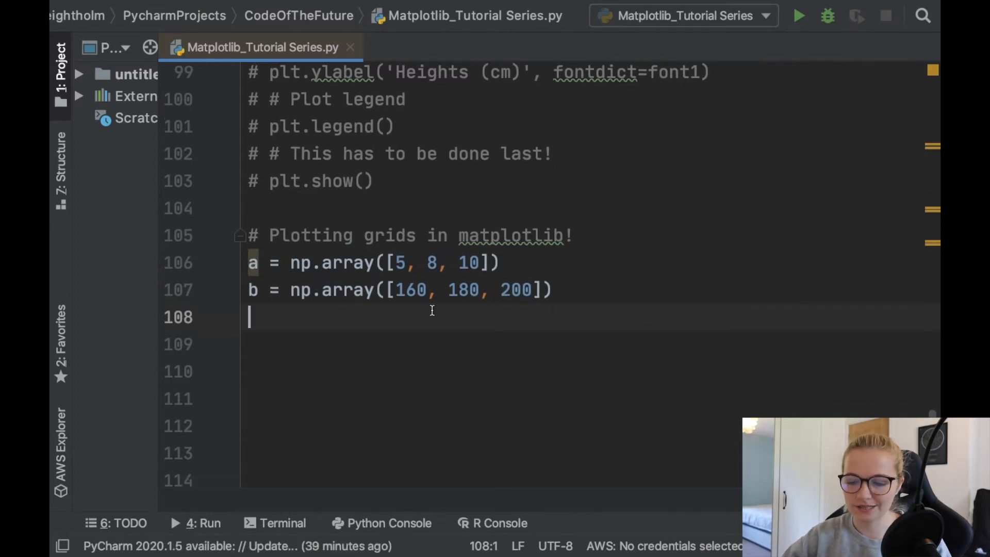
{"action": "mouse_move", "coordinate": [339, 310]}
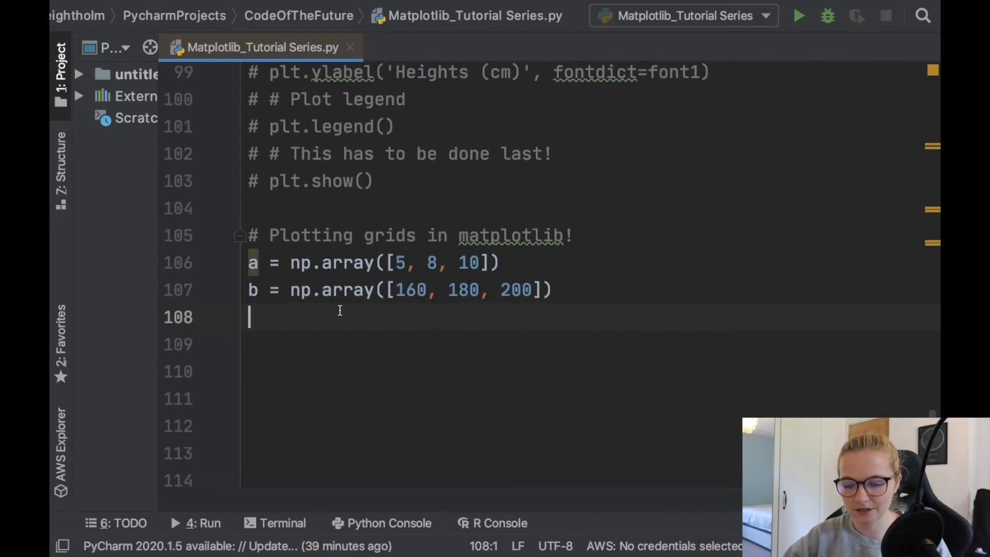
{"action": "type", "text": "plt.plot(a, b"}
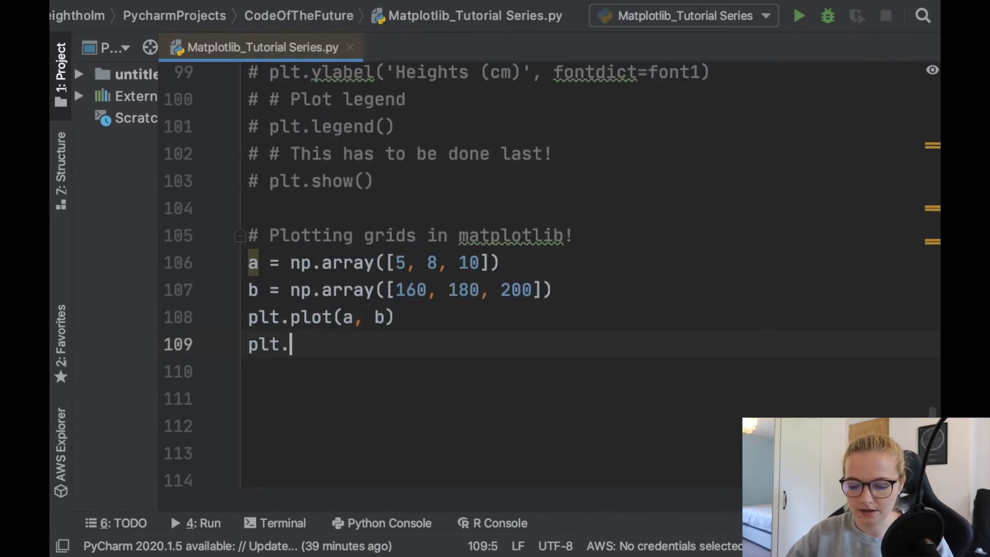
{"action": "type", "text": "show()"}
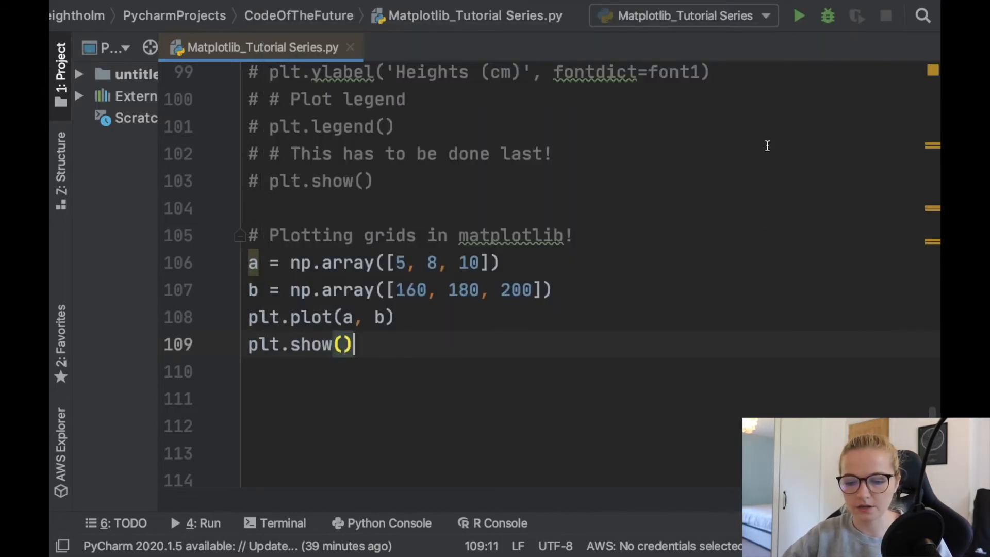
{"action": "left_click", "coordinate": [799, 16]}
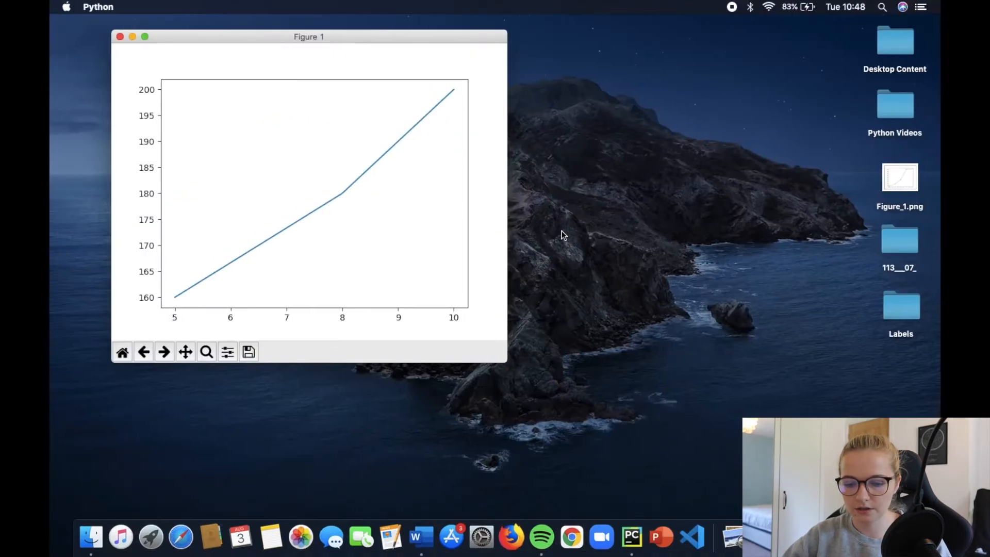
{"action": "mouse_move", "coordinate": [362, 177]}
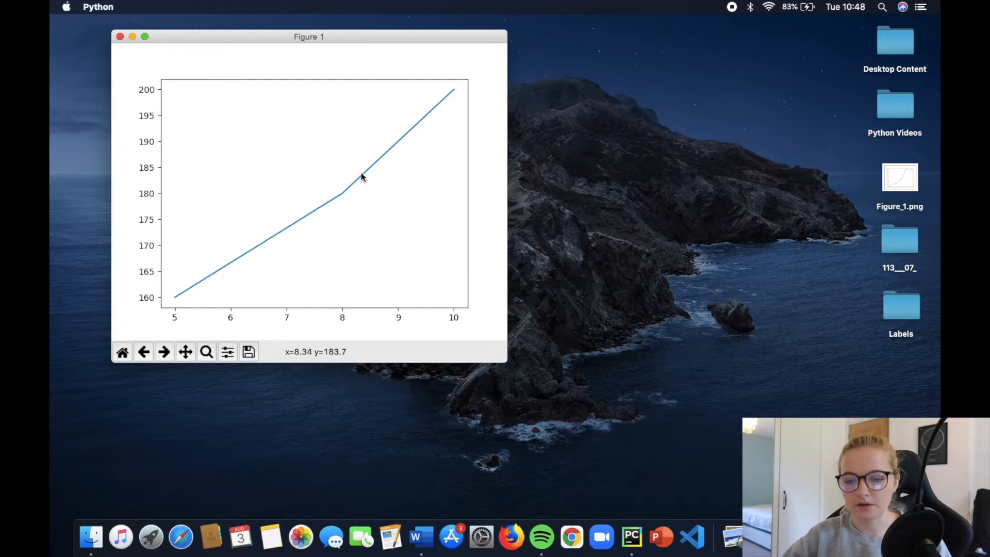
{"action": "mouse_move", "coordinate": [346, 86]}
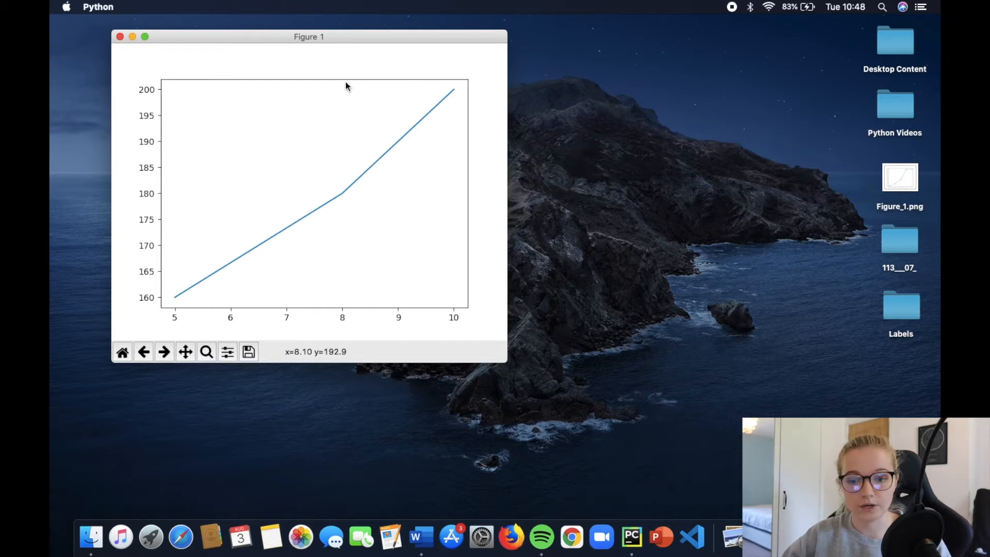
{"action": "mouse_move", "coordinate": [366, 176]}
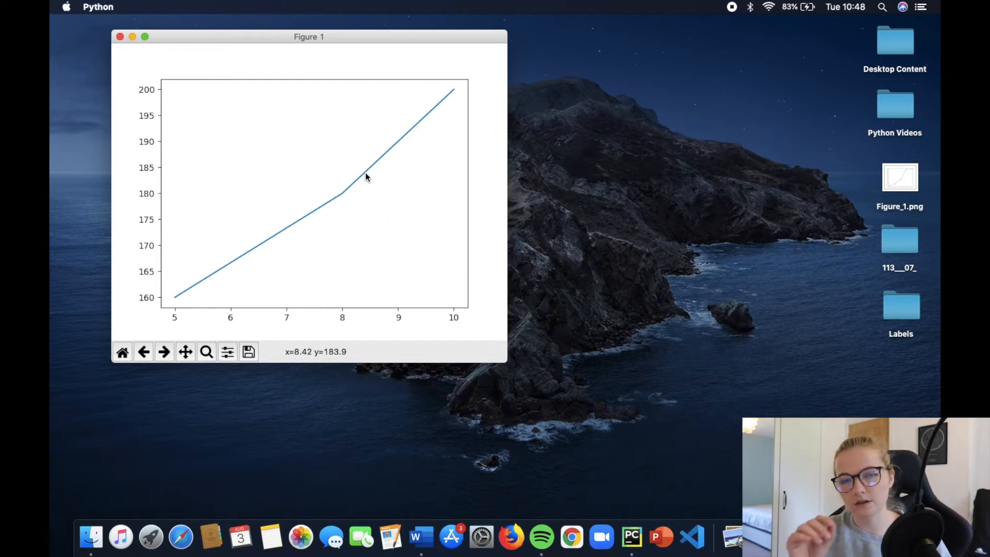
{"action": "mouse_move", "coordinate": [347, 309]}
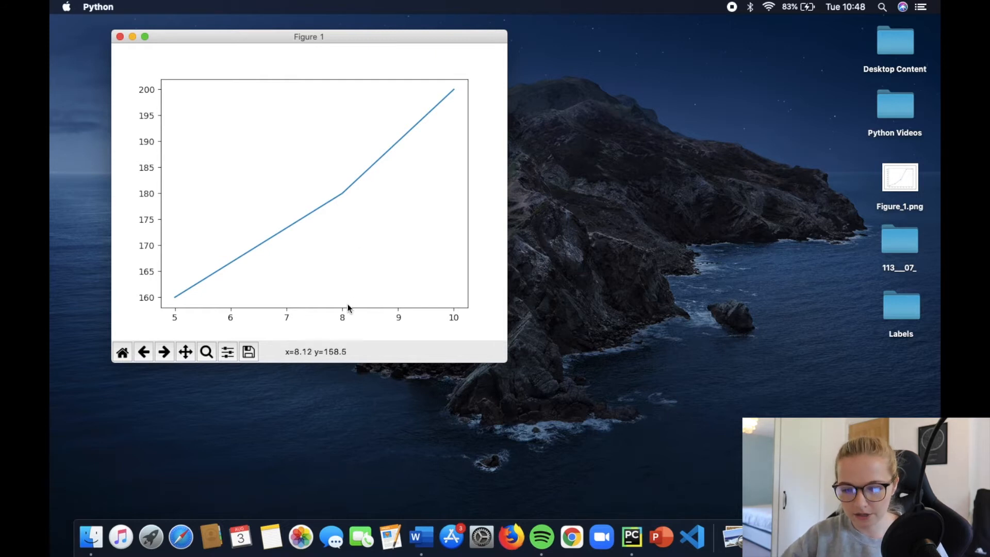
{"action": "mouse_move", "coordinate": [341, 200]}
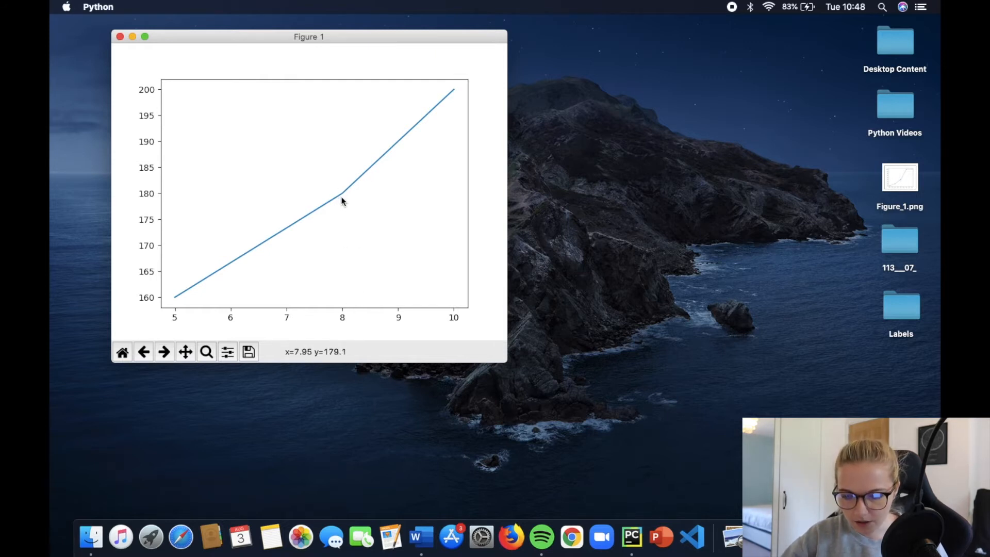
{"action": "left_click", "coordinate": [206, 352]}
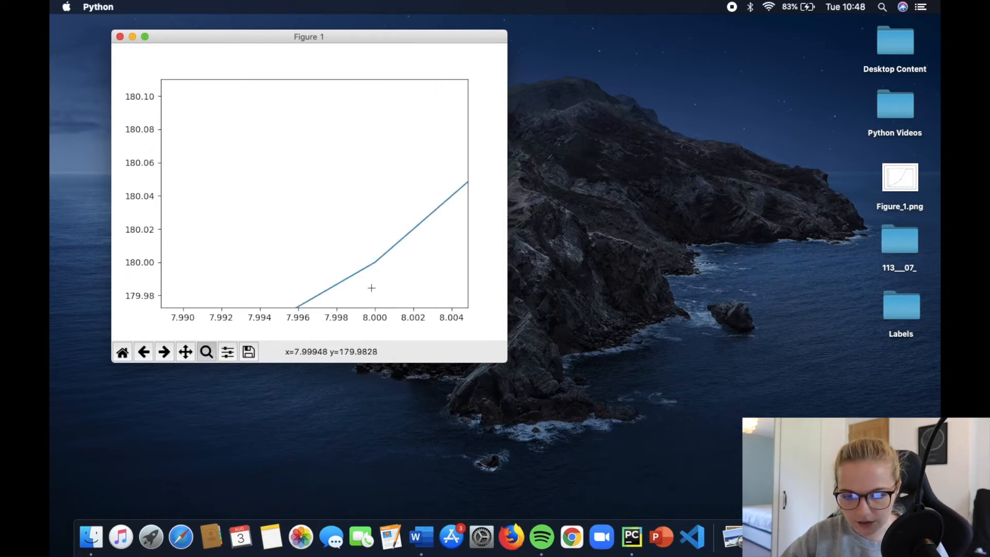
{"action": "mouse_move", "coordinate": [295, 267]}
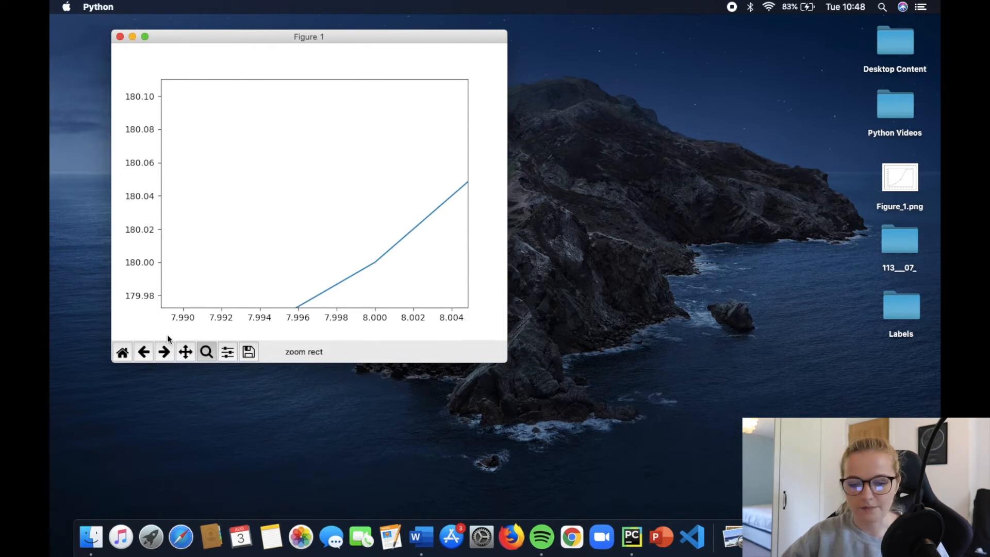
{"action": "left_click", "coordinate": [121, 352]}
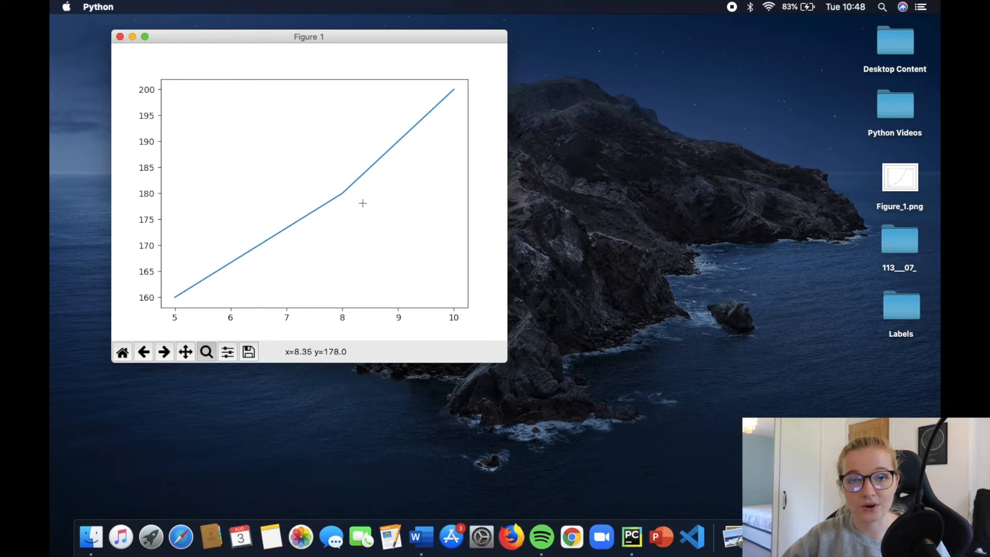
{"action": "mouse_move", "coordinate": [354, 112]}
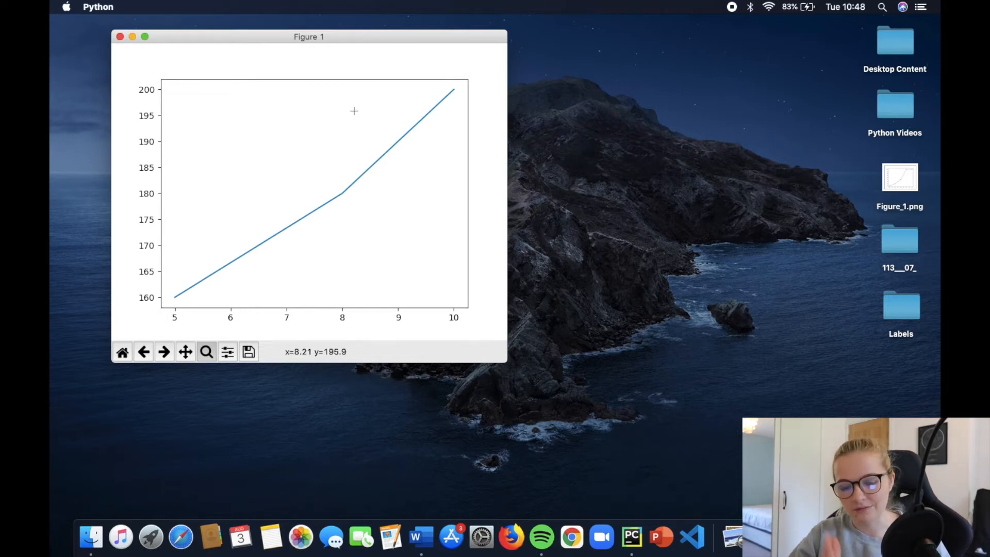
{"action": "mouse_move", "coordinate": [360, 146]}
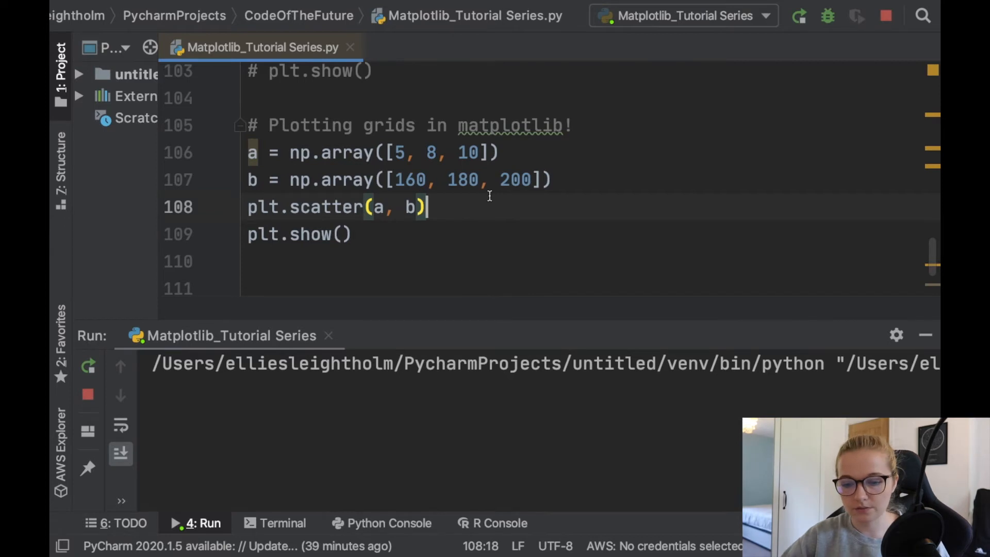
Insert plt.grid() above plt.show() and give it color='red'
{"action": "type", "text": "plt."}
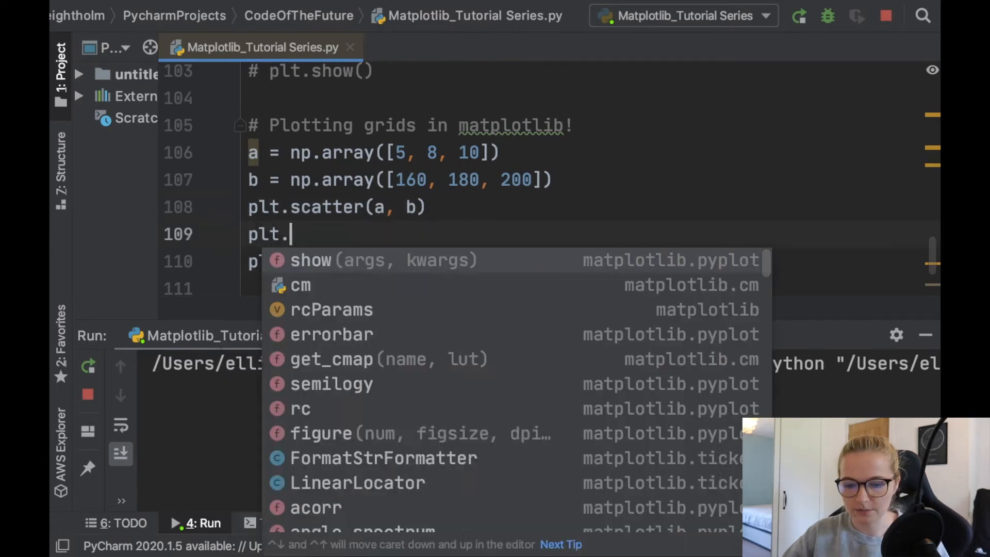
{"action": "type", "text": "grid\\"}
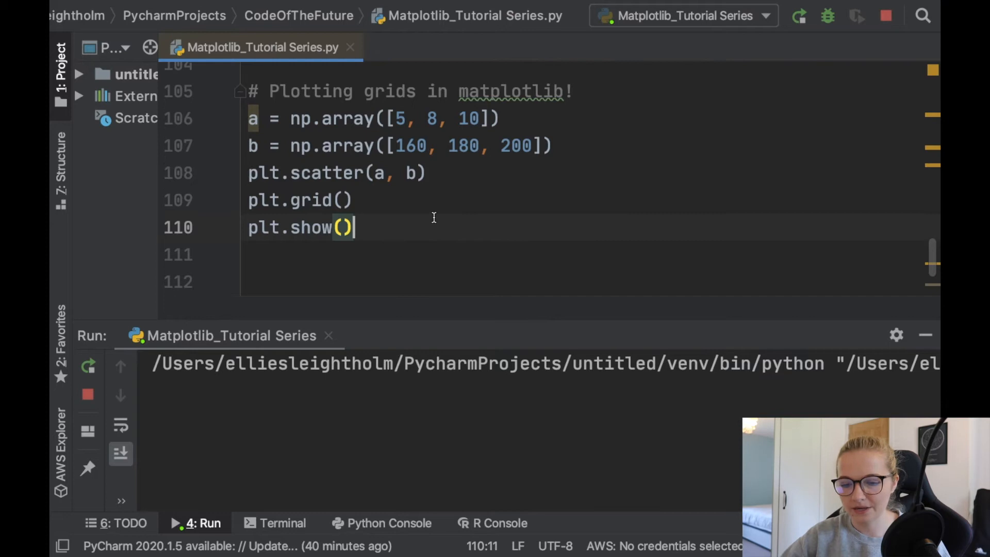
{"action": "left_click", "coordinate": [344, 200]}
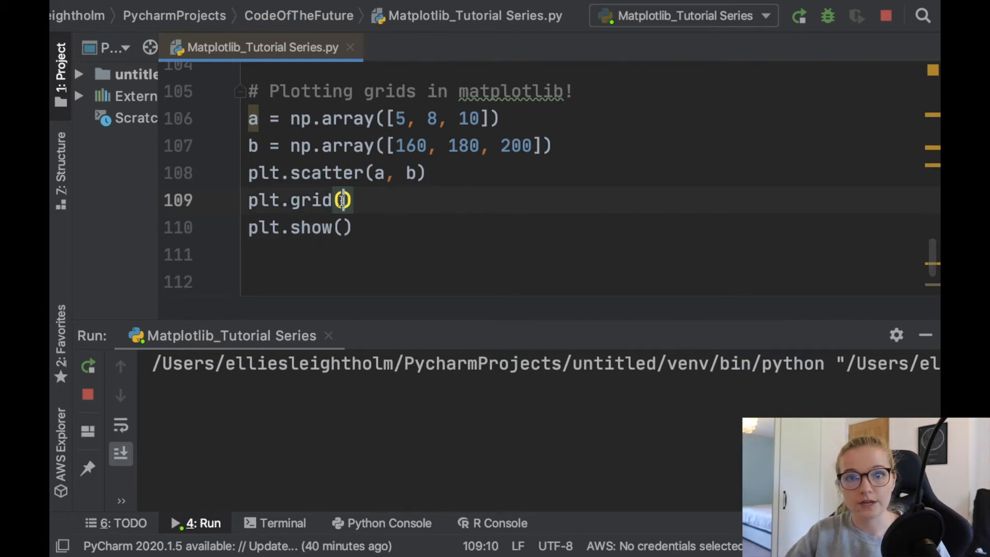
{"action": "type", "text": "col"}
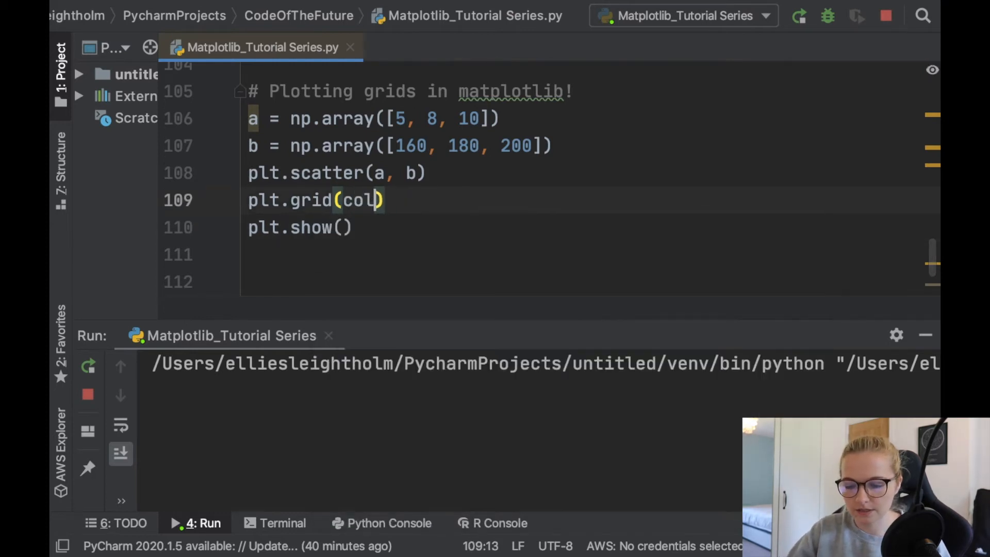
{"action": "type", "text": "or=''"}
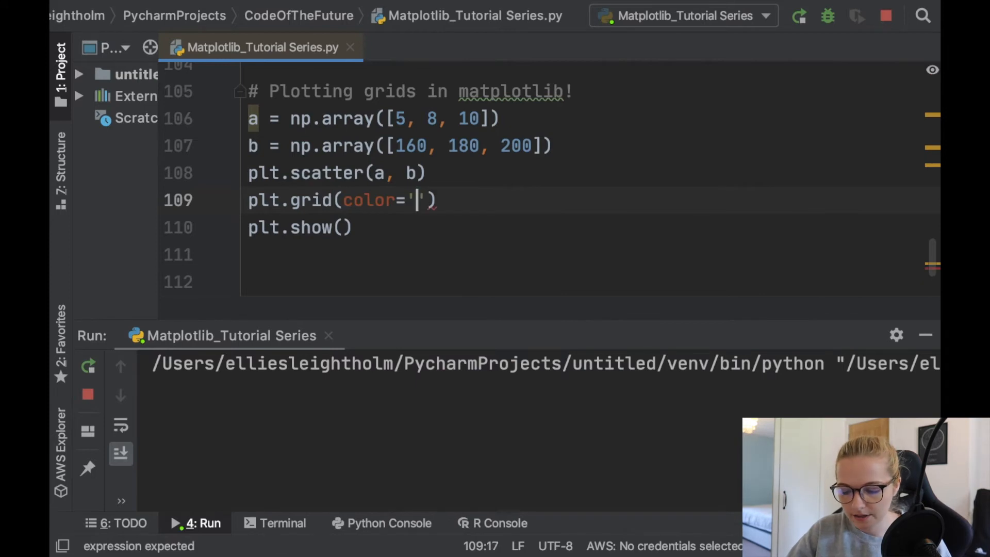
{"action": "type", "text": "re"}
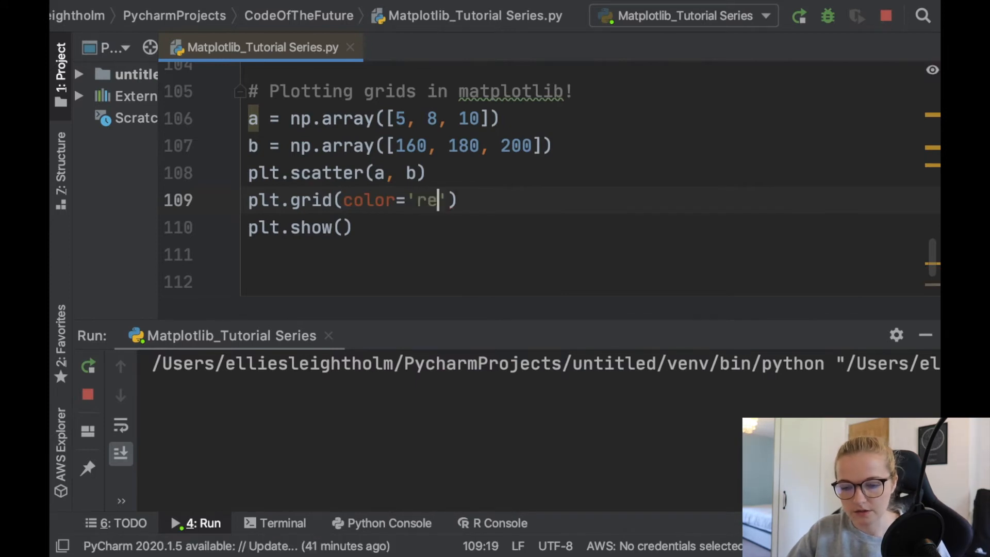
{"action": "type", "text": "d',"}
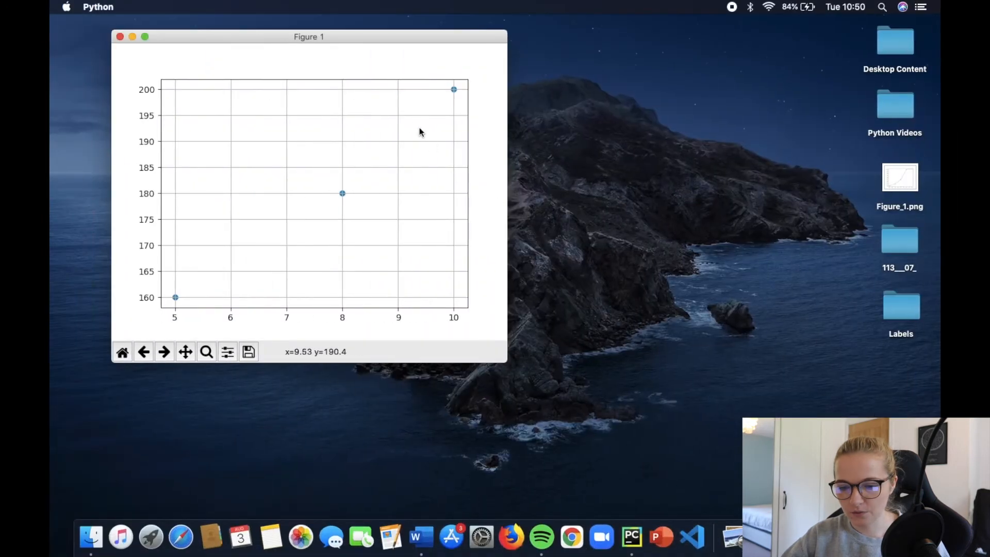
{"action": "mouse_move", "coordinate": [402, 173]}
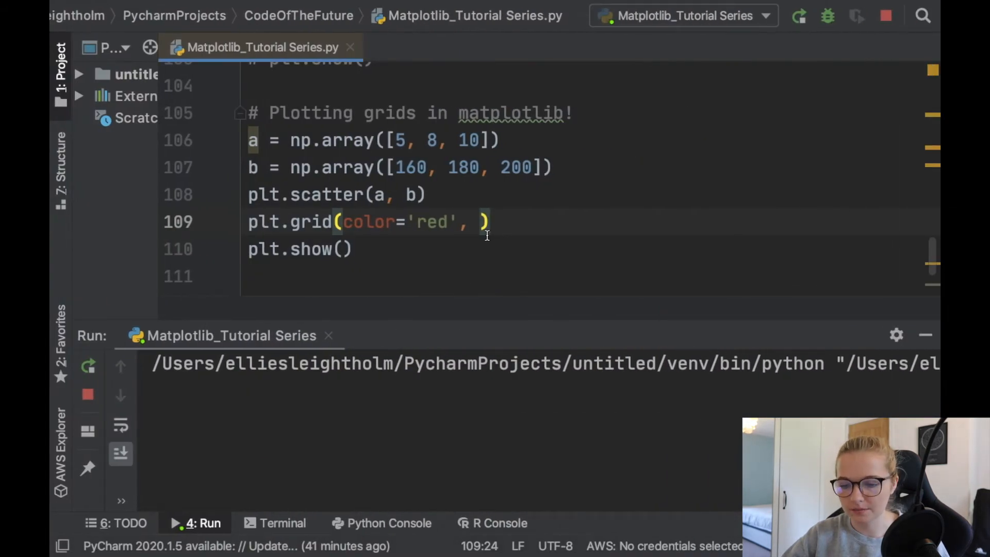
Add linewidth=2 and linestyle='--' to the plt.grid call after color='red'
{"action": "type", "text": "linewidth"}
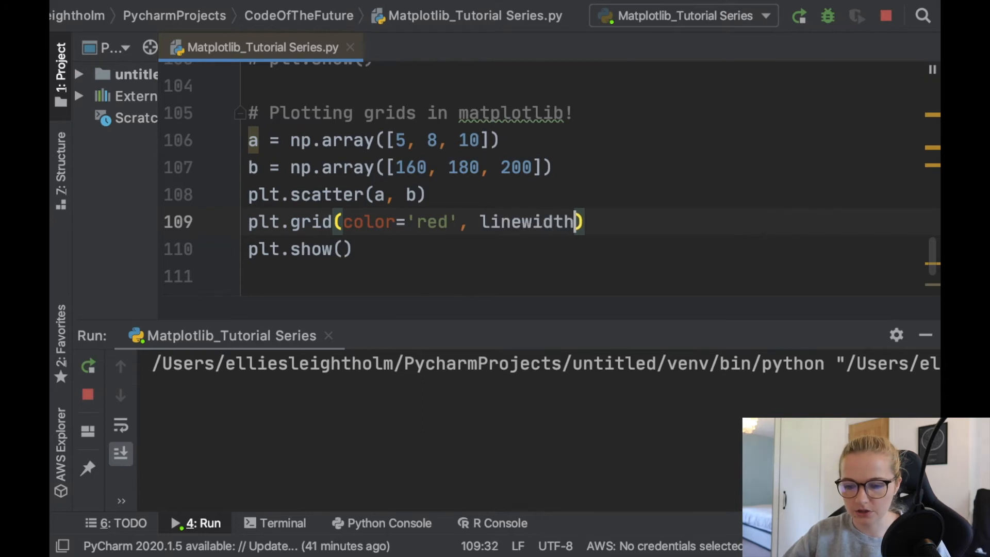
{"action": "type", "text": "=2,"}
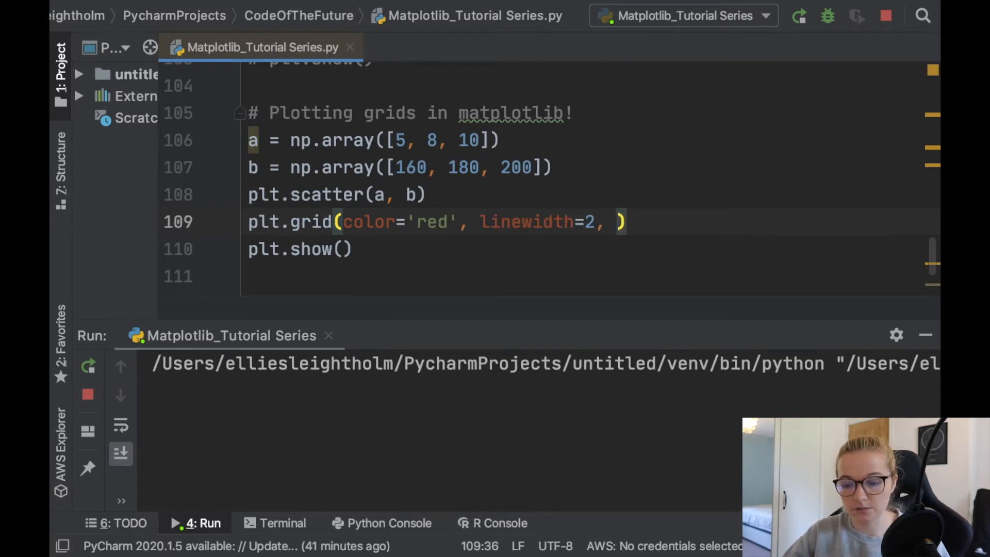
{"action": "type", "text": "linestyl"}
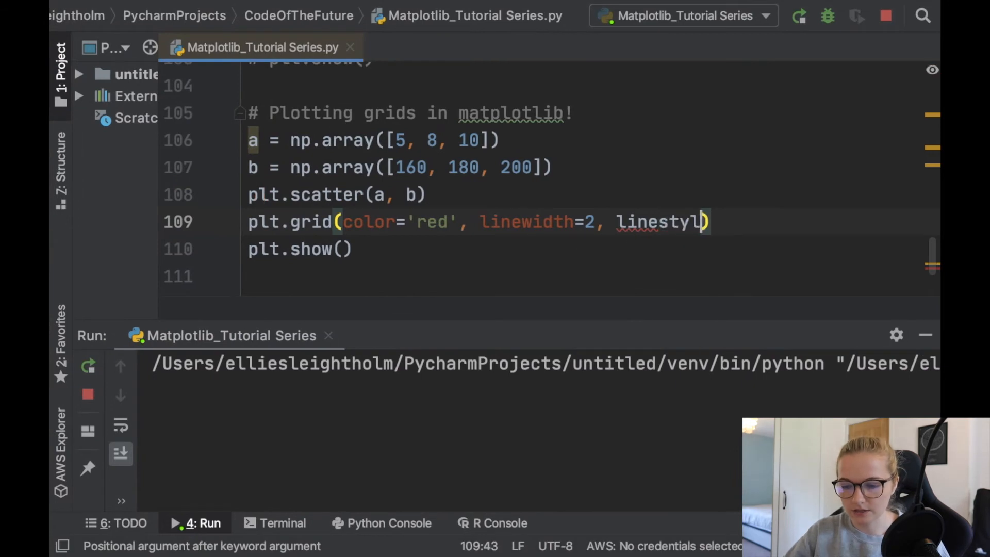
{"action": "type", "text": "e='"}
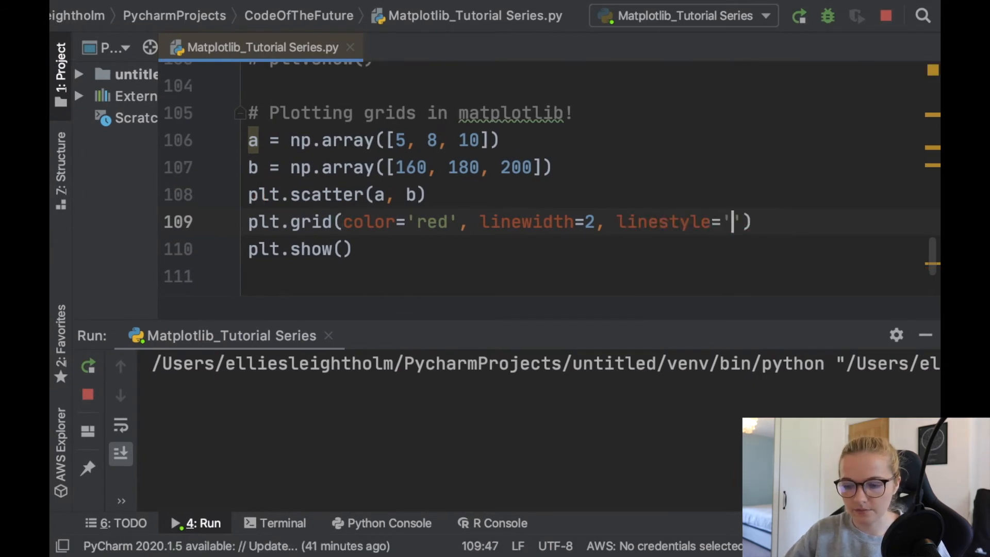
{"action": "type", "text": "--"}
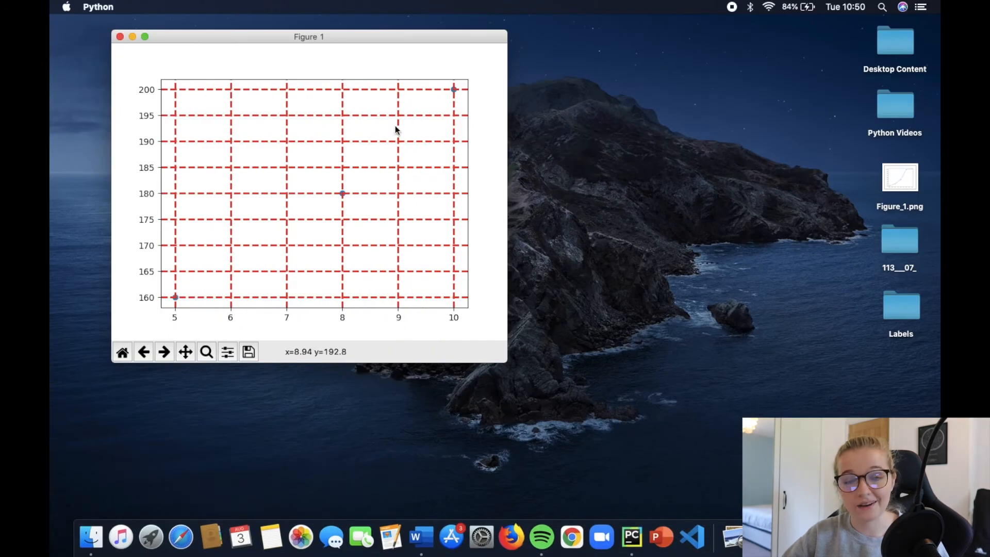
Resize the Figure 1 window larger to view the dashed red grid
{"action": "left_click_drag", "start_coordinate": [506, 361], "coordinate": [684, 413]}
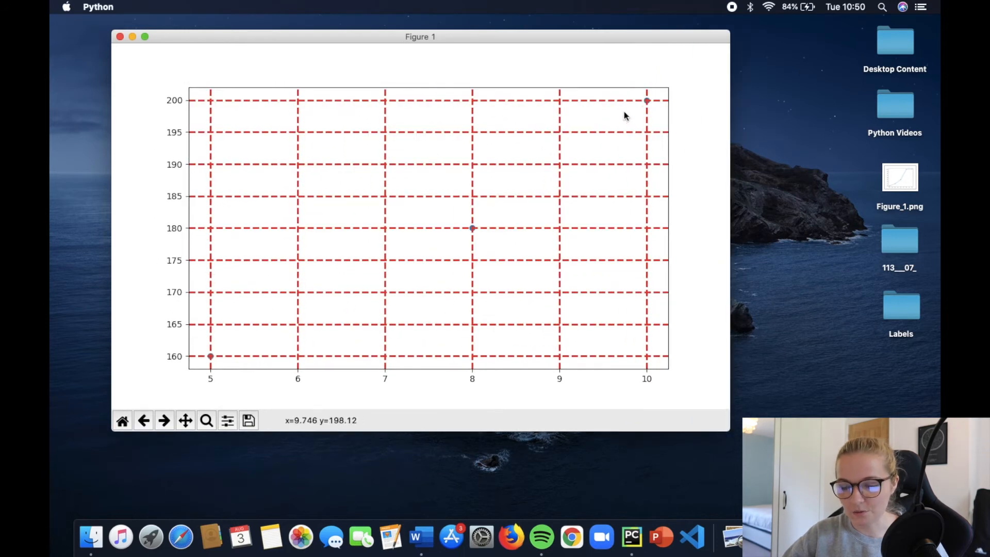
{"action": "mouse_move", "coordinate": [565, 121]}
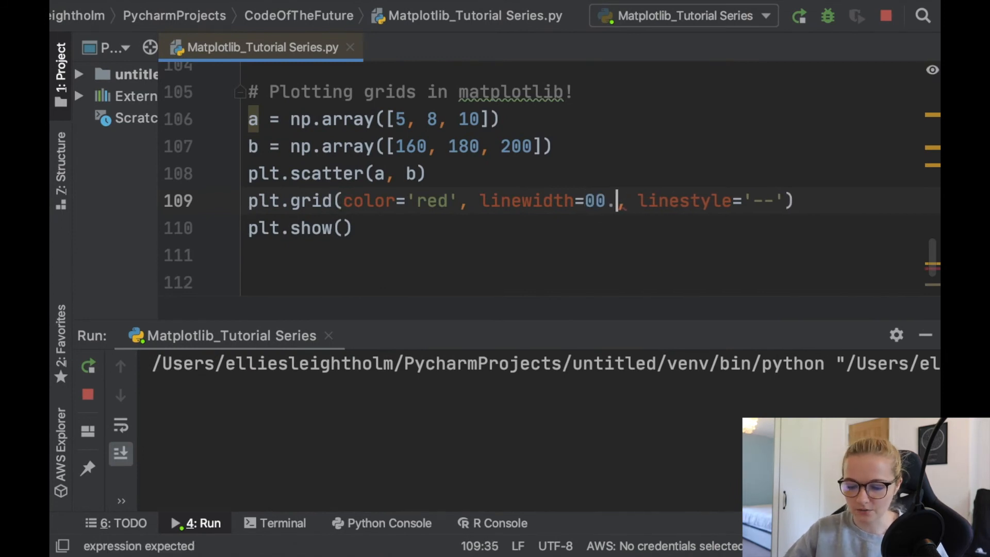
Change the grid linewidth from 2 to 0.5 and rerun the script
{"action": "key", "text": "Backspace"}
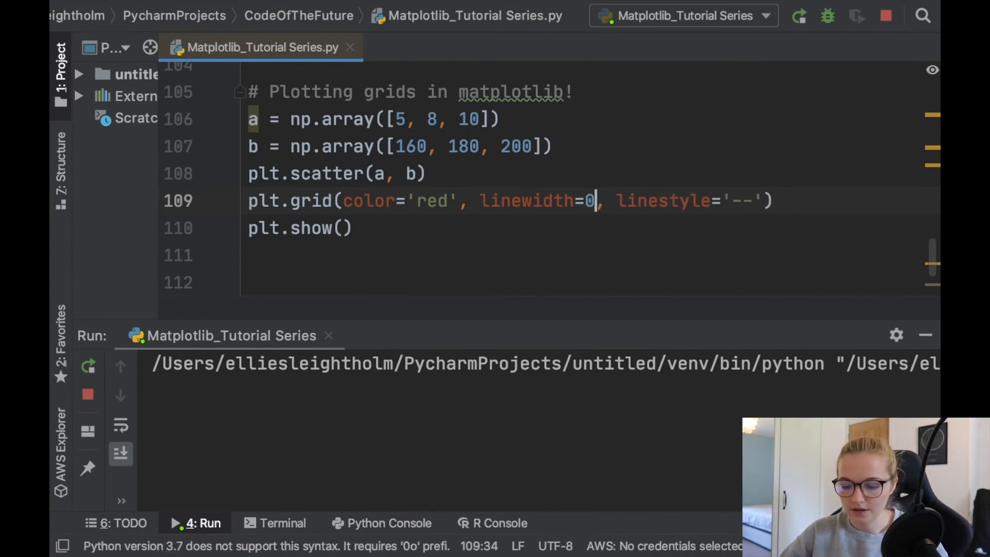
{"action": "type", "text": ".5"}
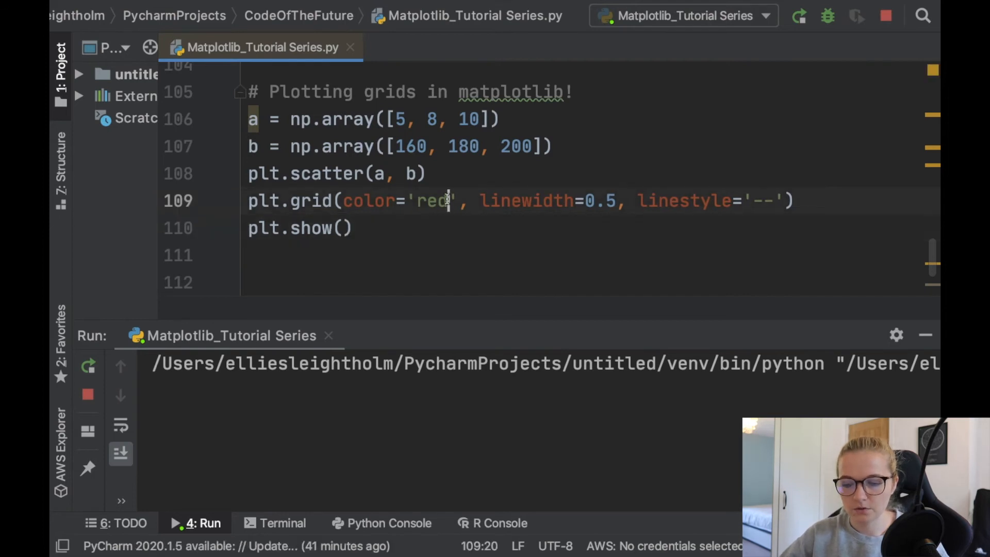
{"action": "left_click", "coordinate": [351, 227]}
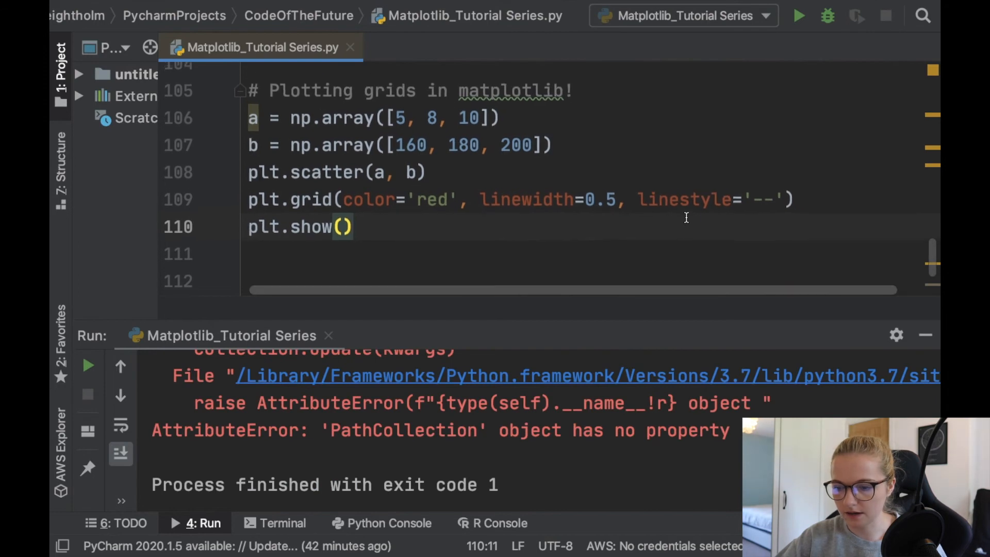
{"action": "left_click", "coordinate": [797, 16]}
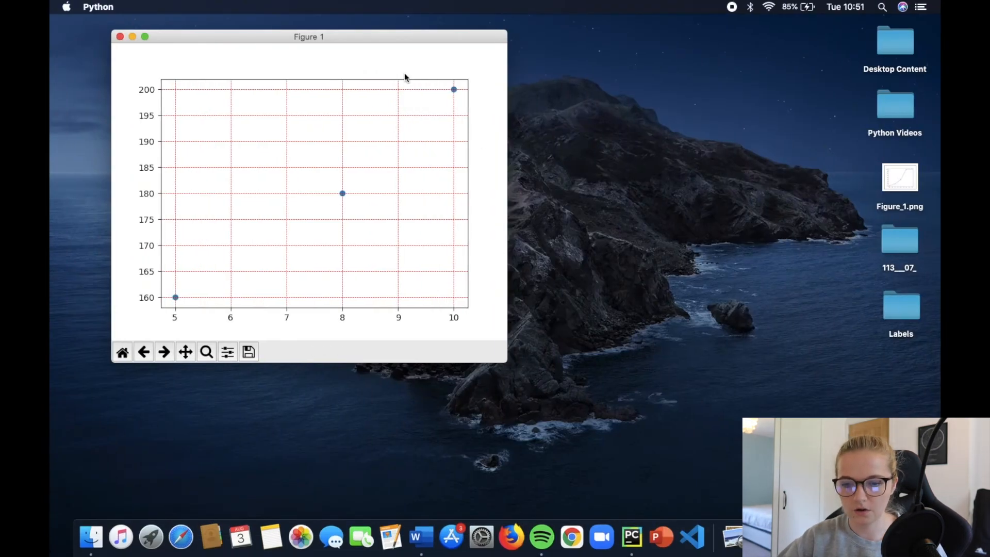
{"action": "mouse_move", "coordinate": [396, 150]}
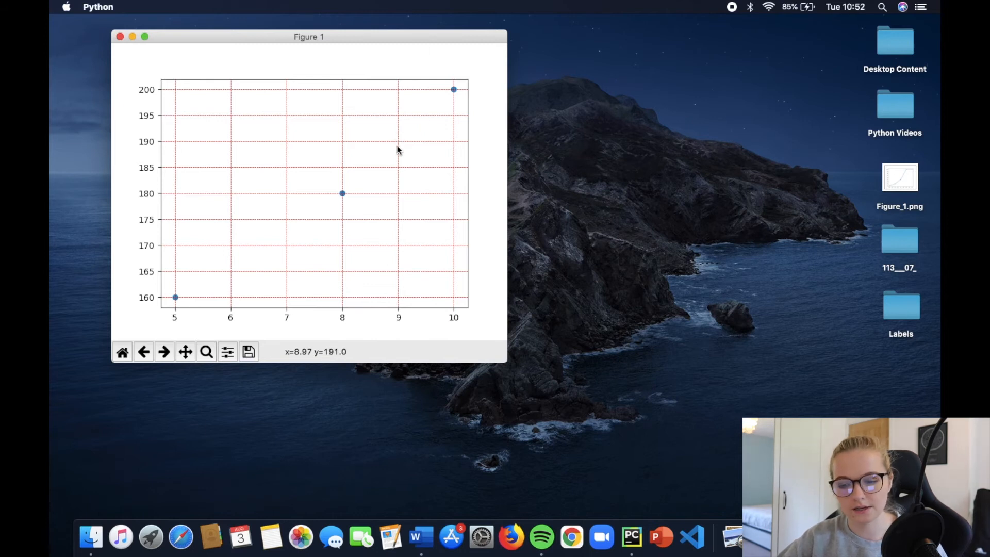
{"action": "mouse_move", "coordinate": [342, 194]}
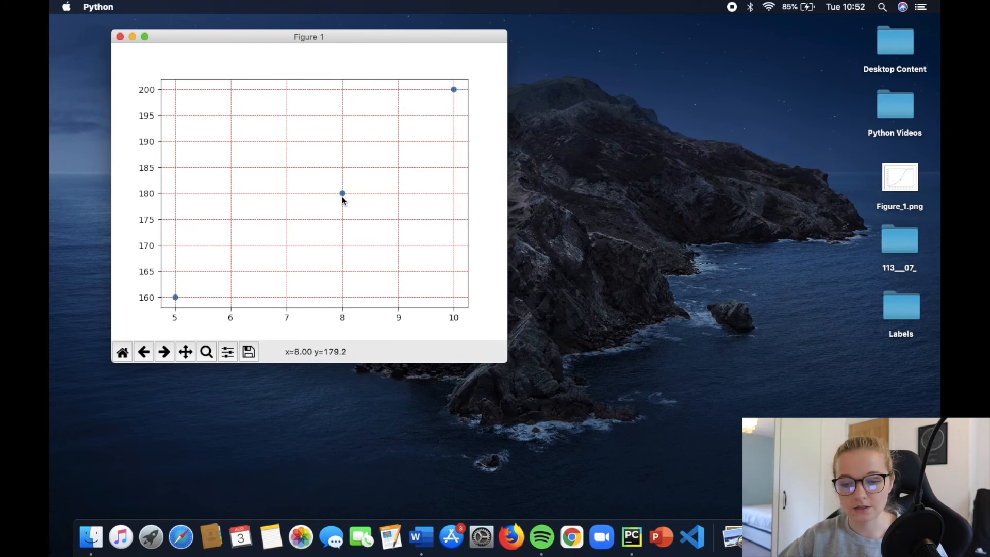
{"action": "mouse_move", "coordinate": [351, 339]}
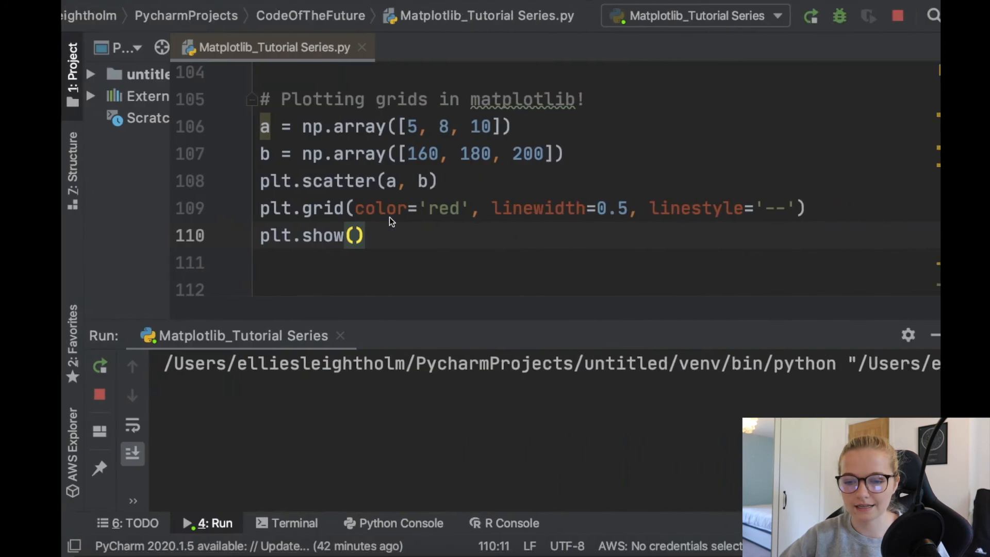
Add axis='y' as the first plt.grid argument, stop the old run and rerun
{"action": "type", "text": "axis='"}
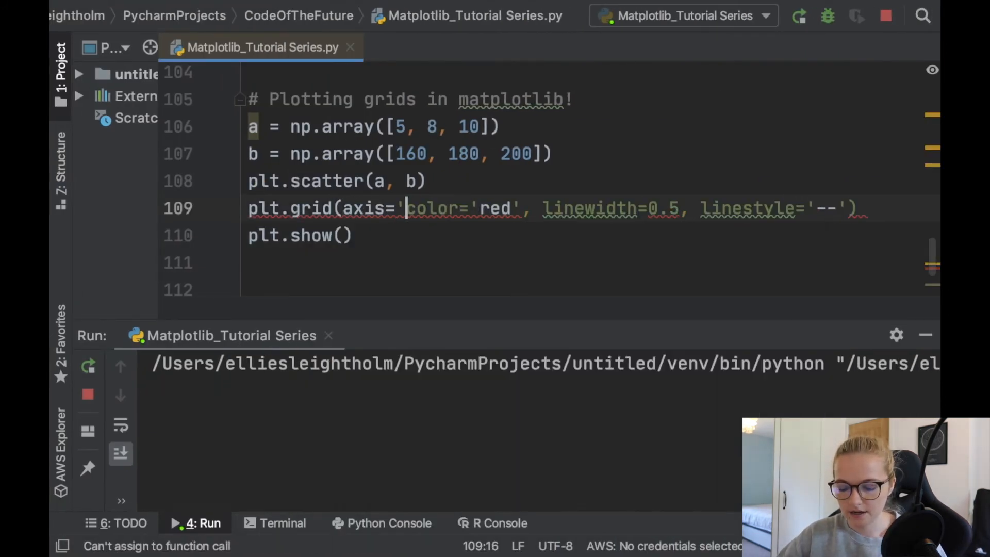
{"action": "type", "text": "y',"}
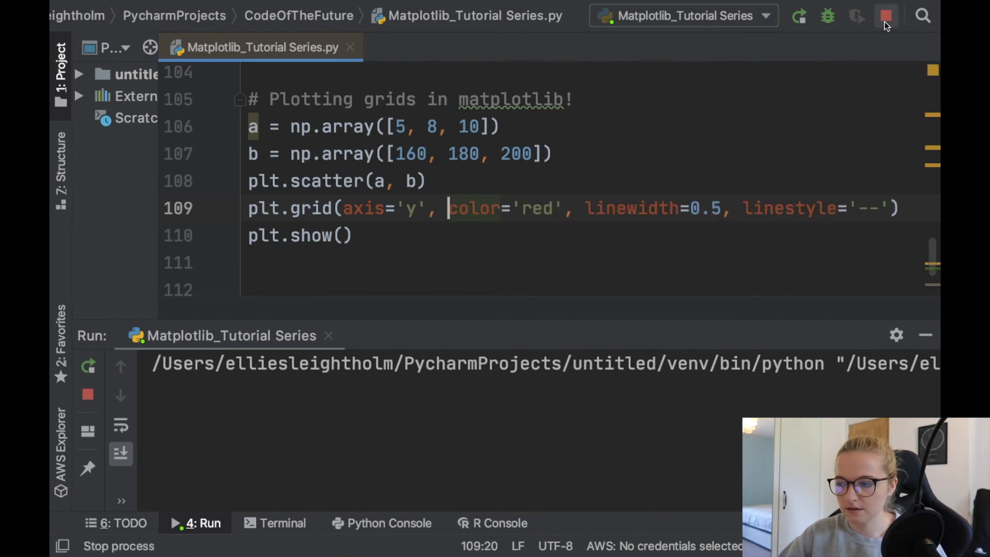
{"action": "left_click", "coordinate": [885, 16]}
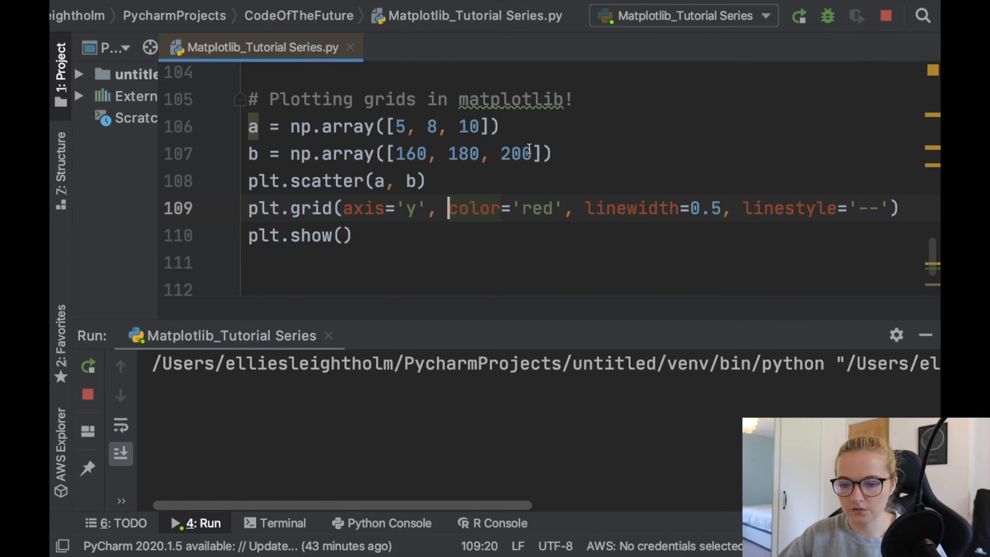
{"action": "left_click", "coordinate": [204, 523]}
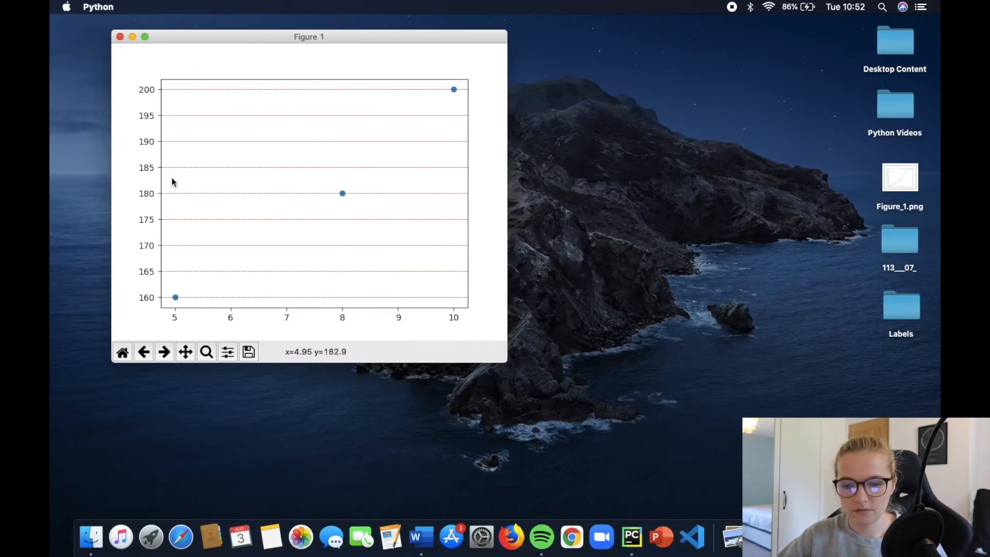
{"action": "mouse_move", "coordinate": [459, 184]}
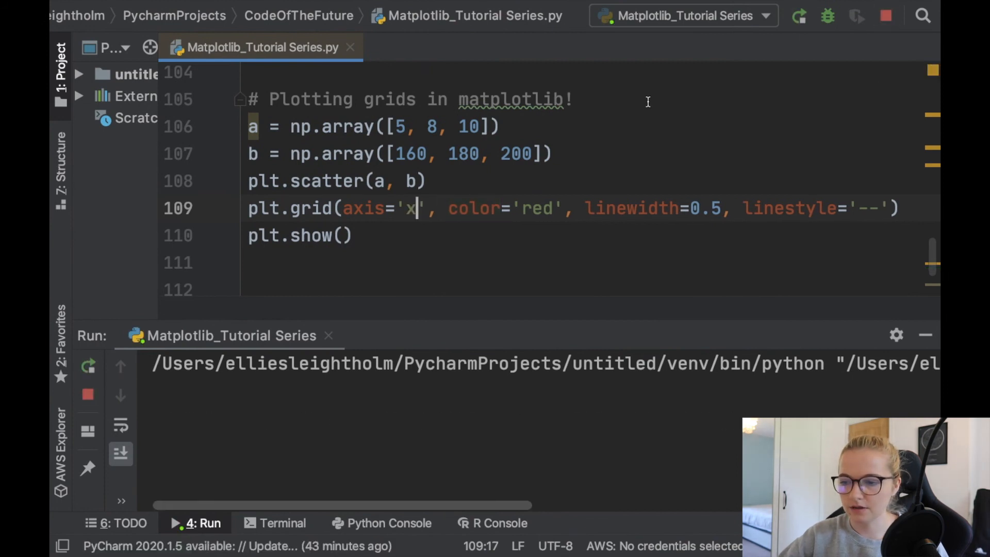
Change the plt.grid axis argument from 'y' to 'x'
{"action": "left_click", "coordinate": [202, 522]}
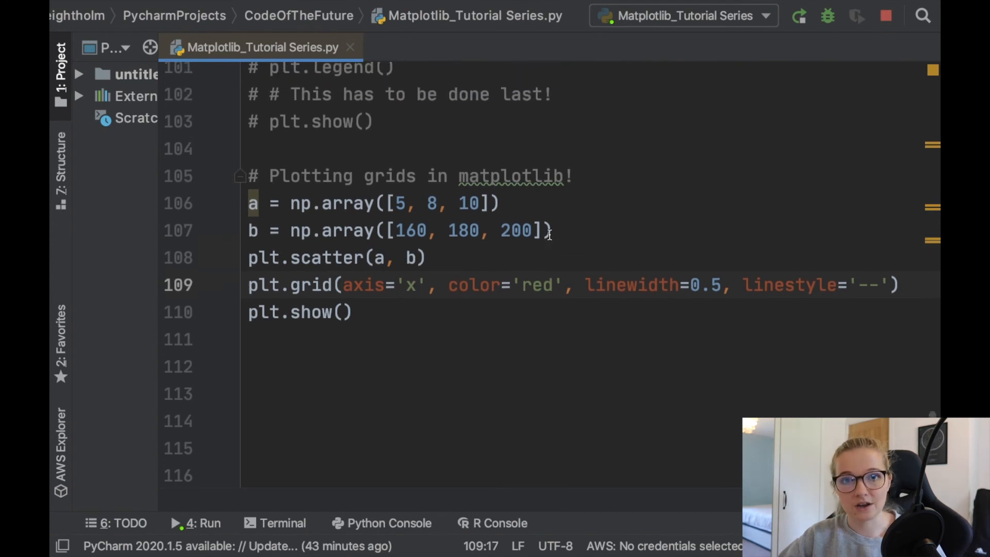
{"action": "left_click", "coordinate": [202, 523]}
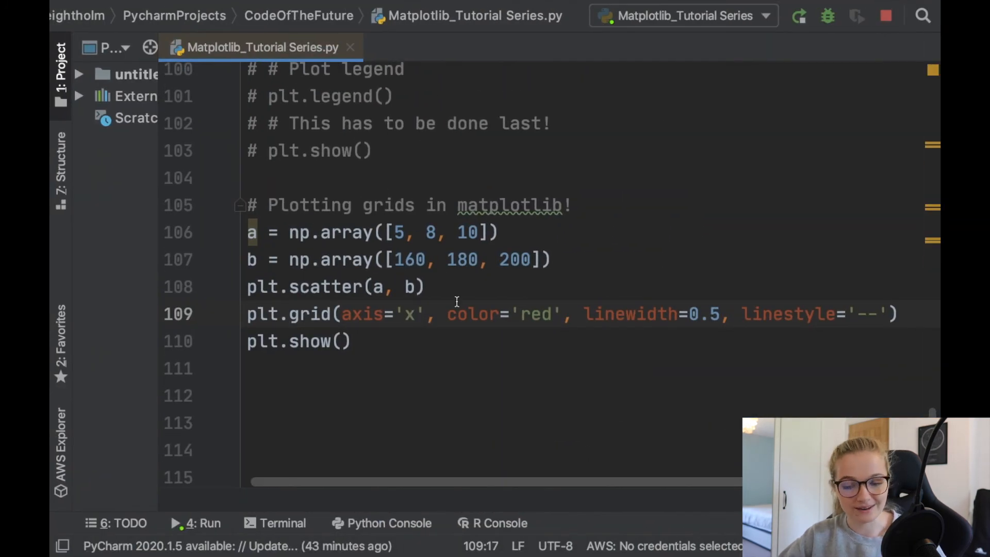
{"action": "mouse_move", "coordinate": [508, 221]}
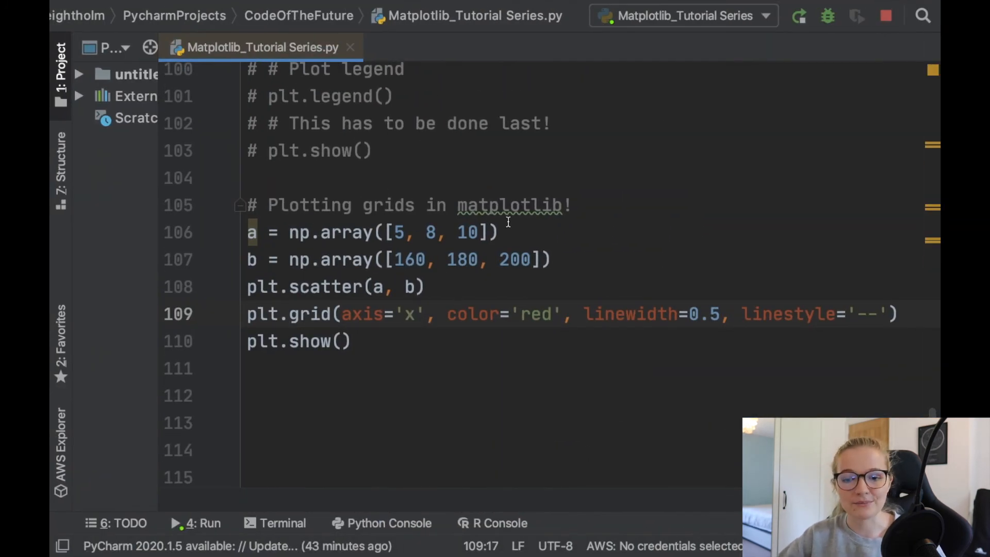